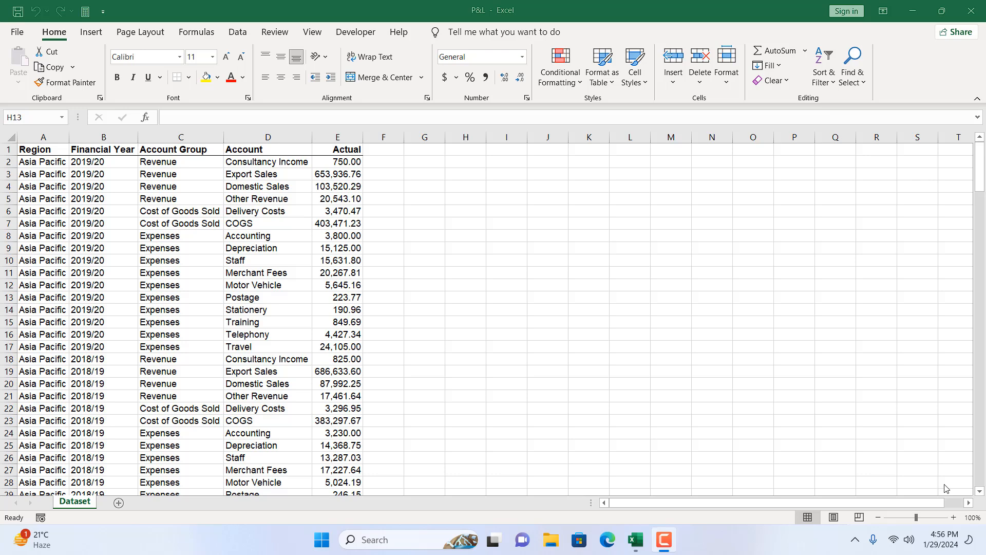
mouse_move(183, 269)
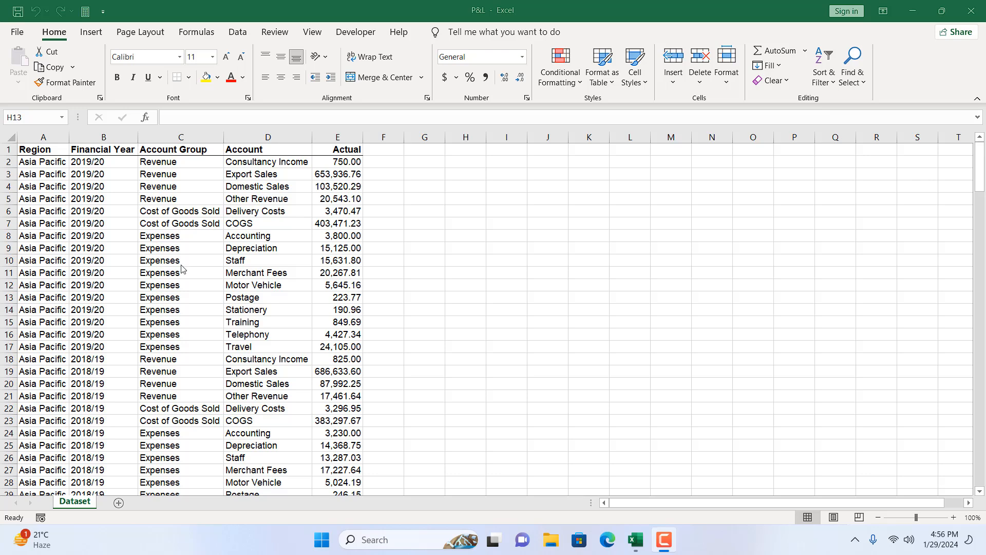
Insert blank rows above row 6 using Ctrl+Plus and Alt+I+R shortcuts
scroll(down, 3)
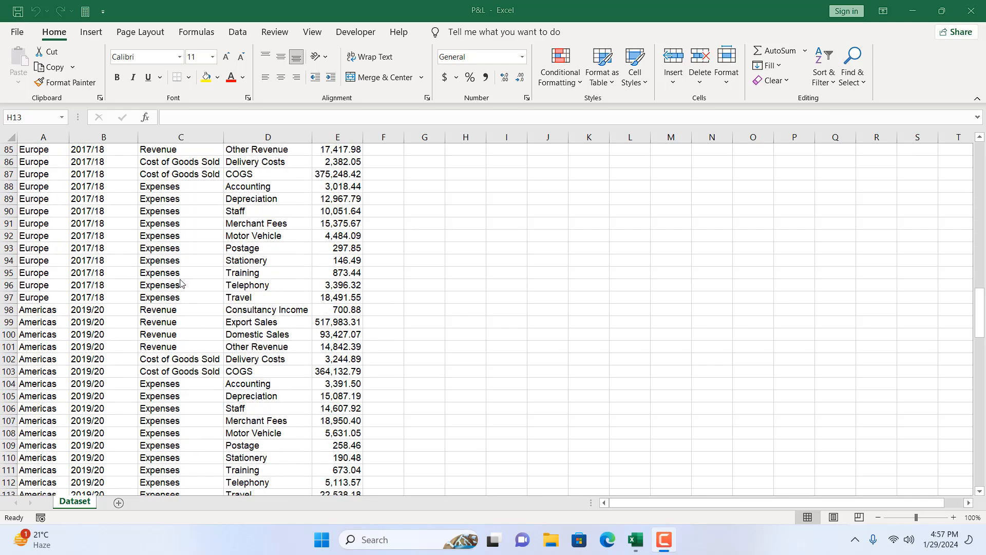
scroll(down, 3)
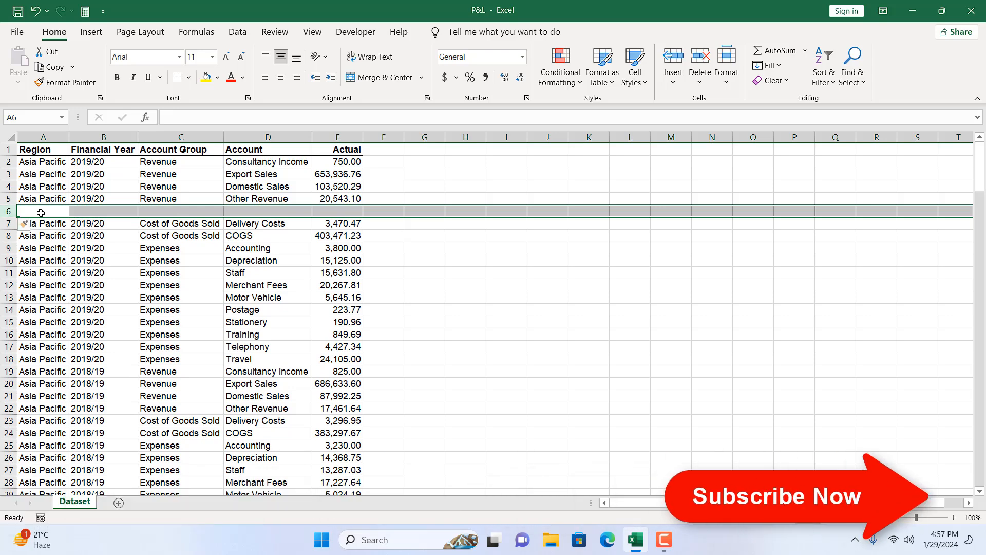
click(36, 11)
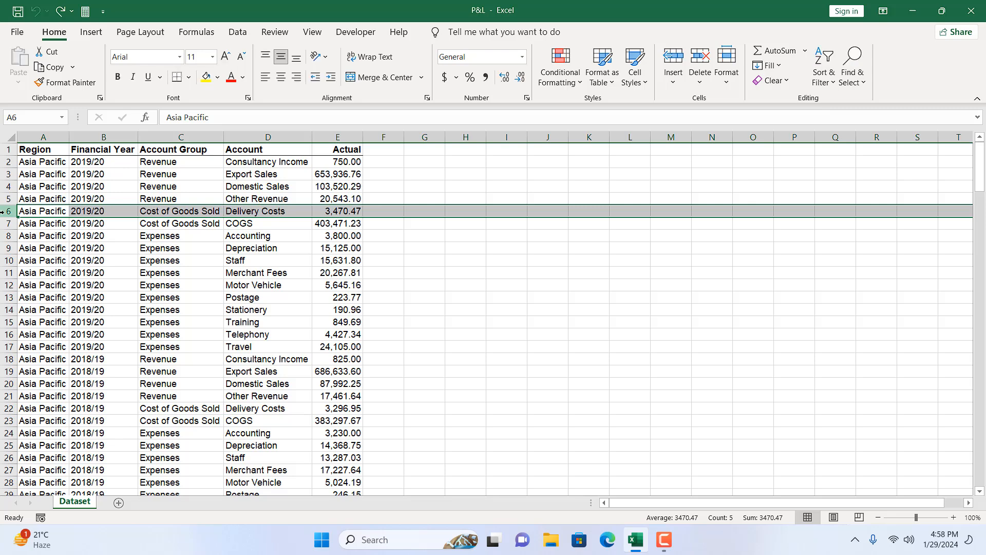
key(Ctrl++)
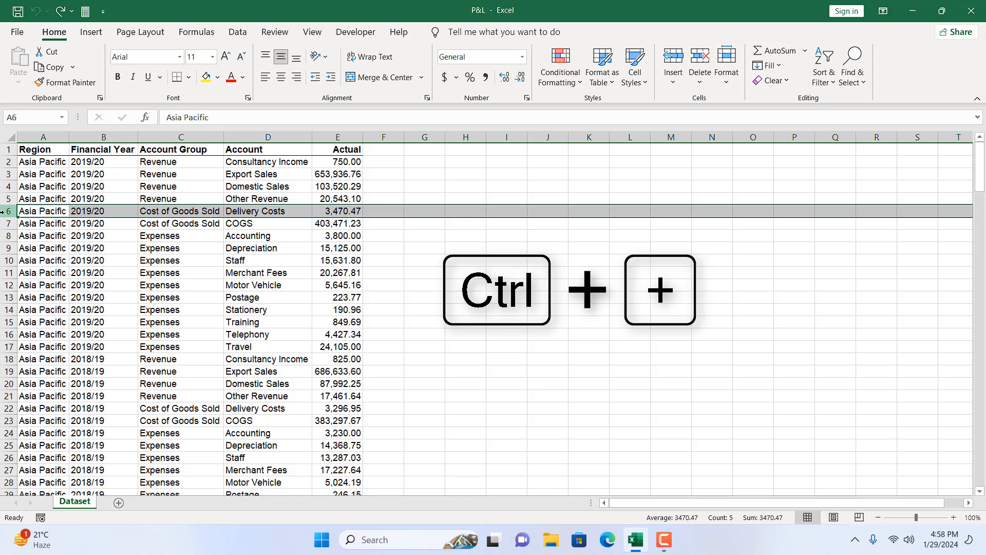
key(ctrl++)
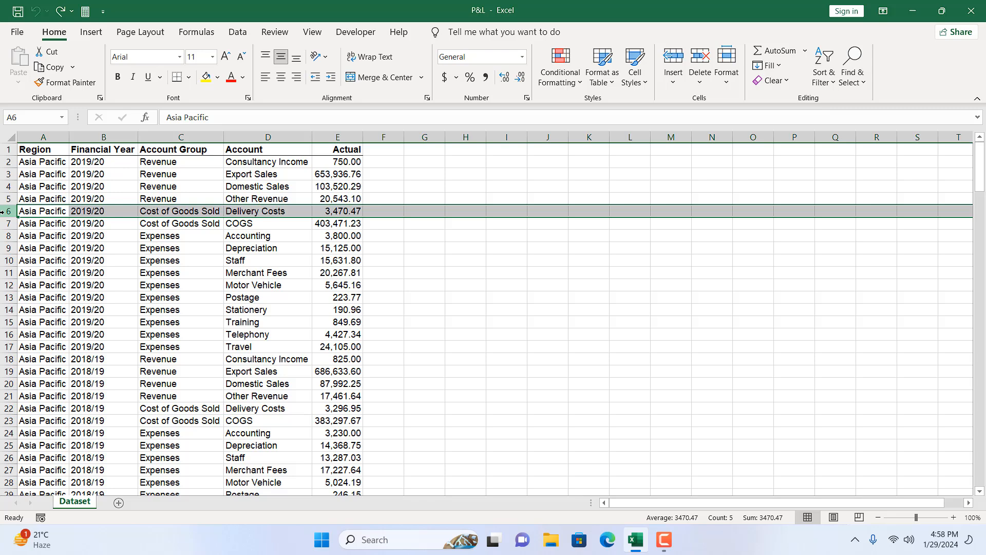
key(alt+i+r)
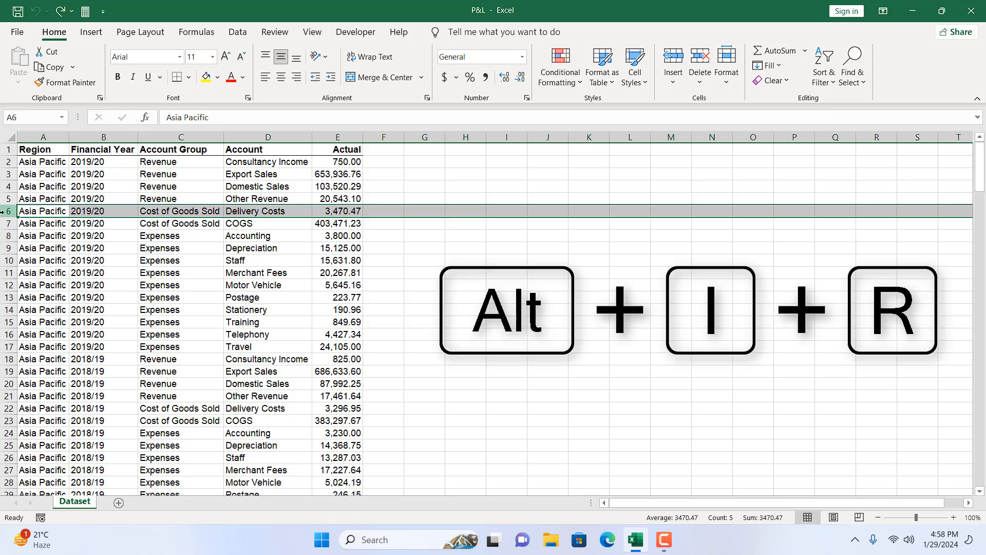
key(Alt+I+R)
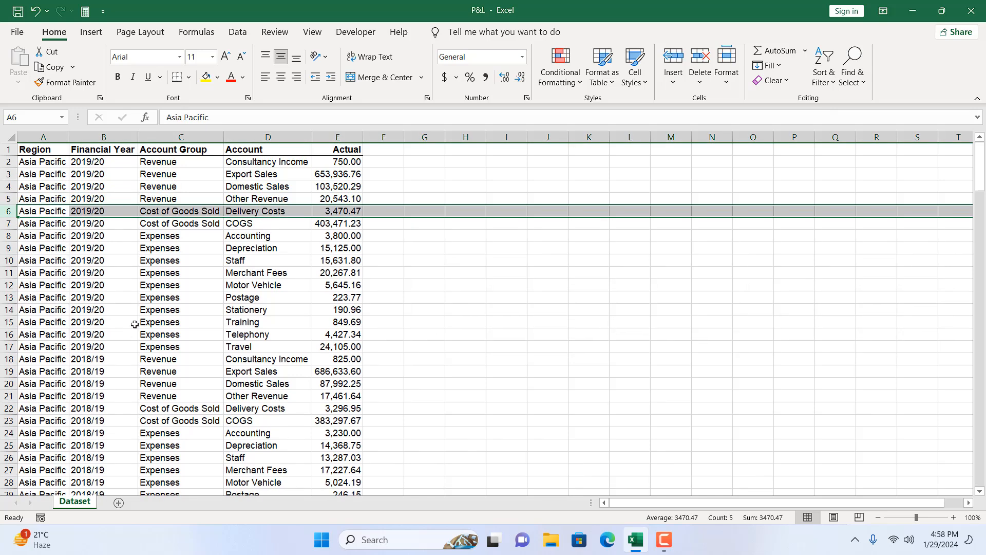
mouse_move(17, 231)
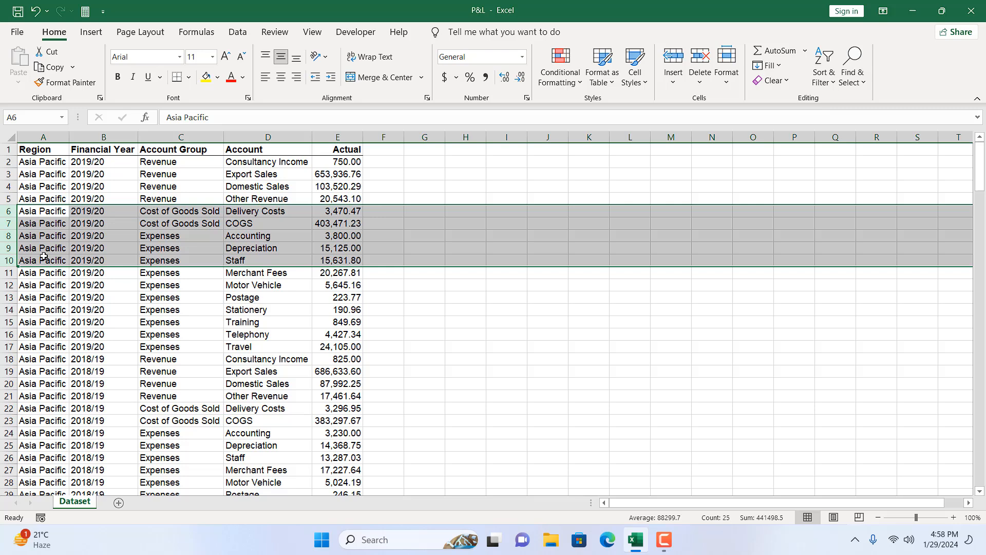
Insert a blank row above each of the COGS, Accounting, Depreciation and Staff rows via right-click Insert
right_click(41, 211)
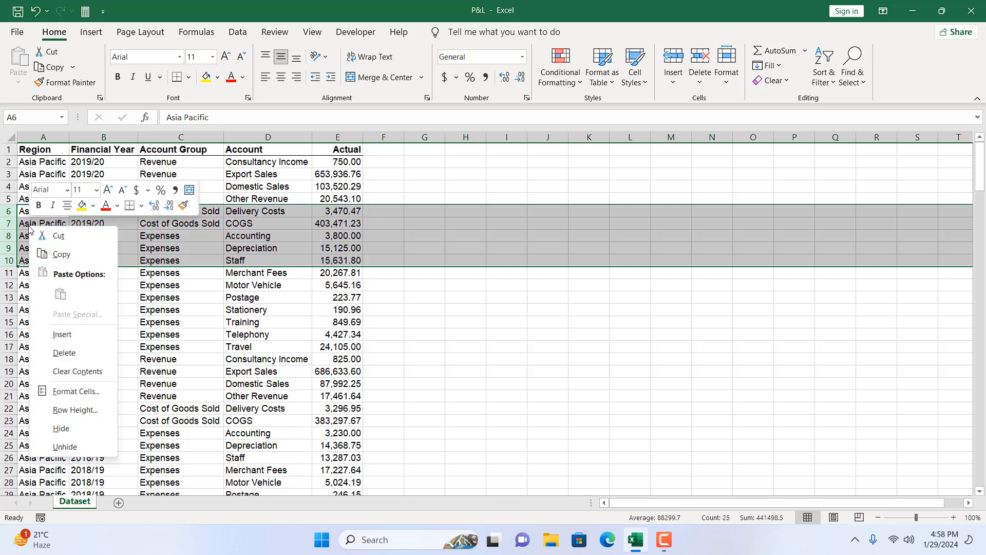
mouse_move(63, 334)
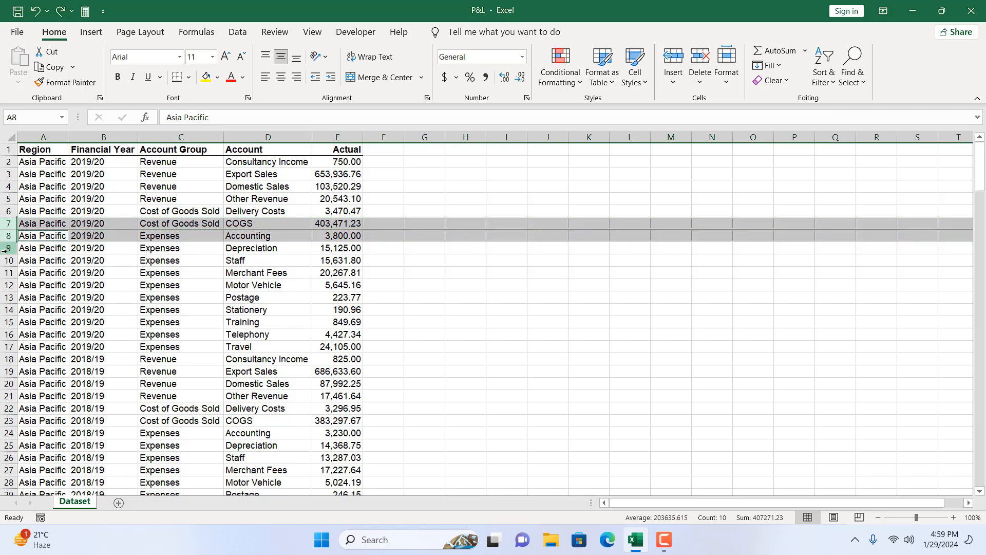
click(44, 247)
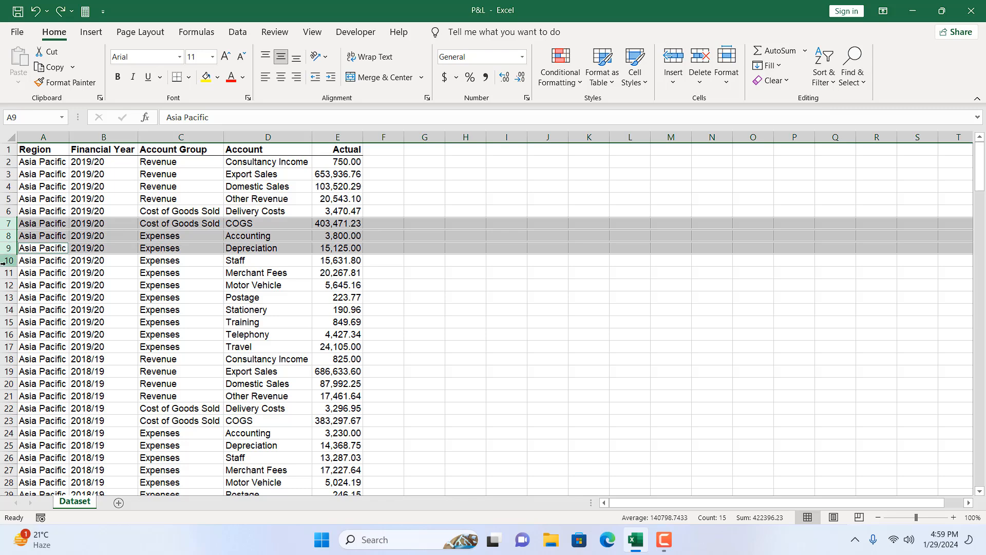
click(42, 260)
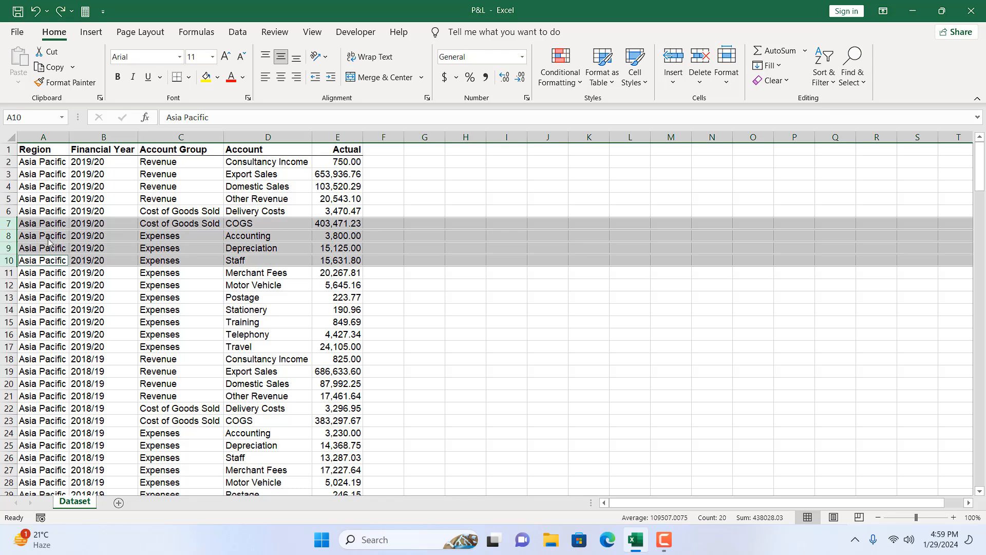
right_click(42, 259)
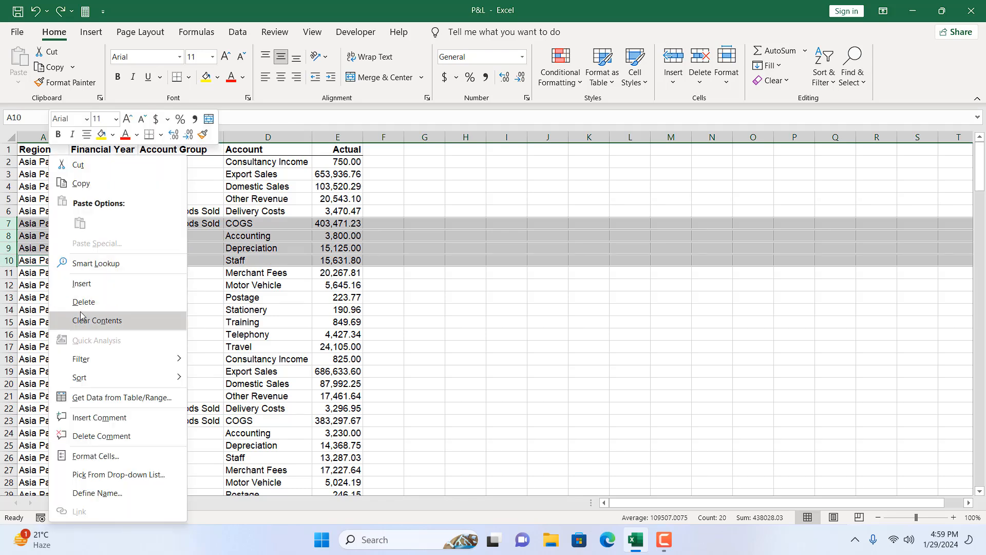
click(96, 321)
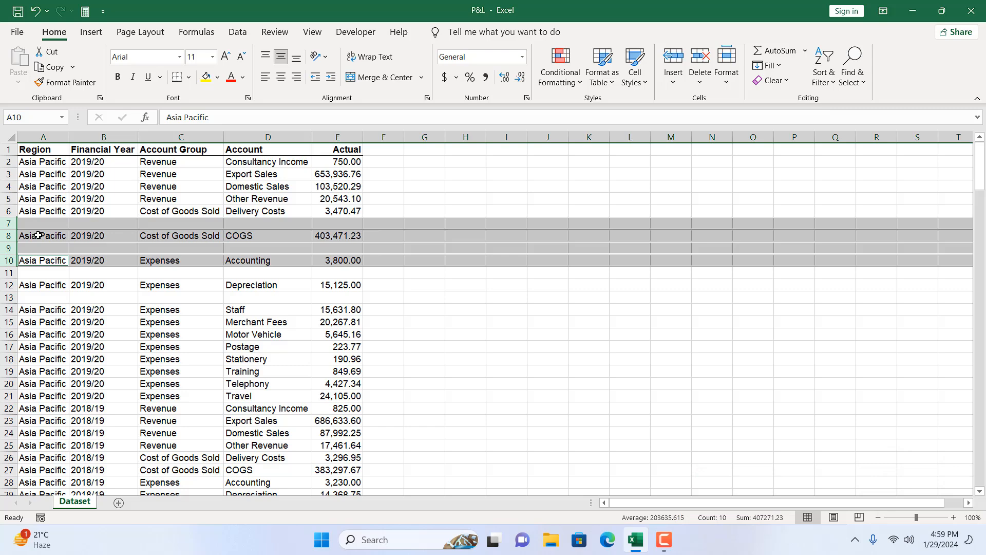
click(43, 236)
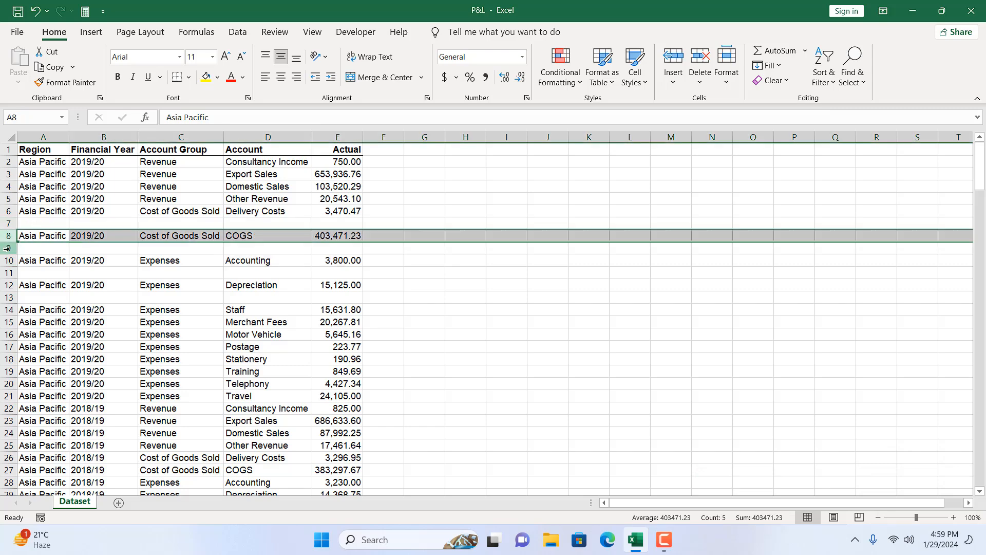
Select the Accounting row and the blank rows above COGS, Depreciation and Staff for removal
click(42, 260)
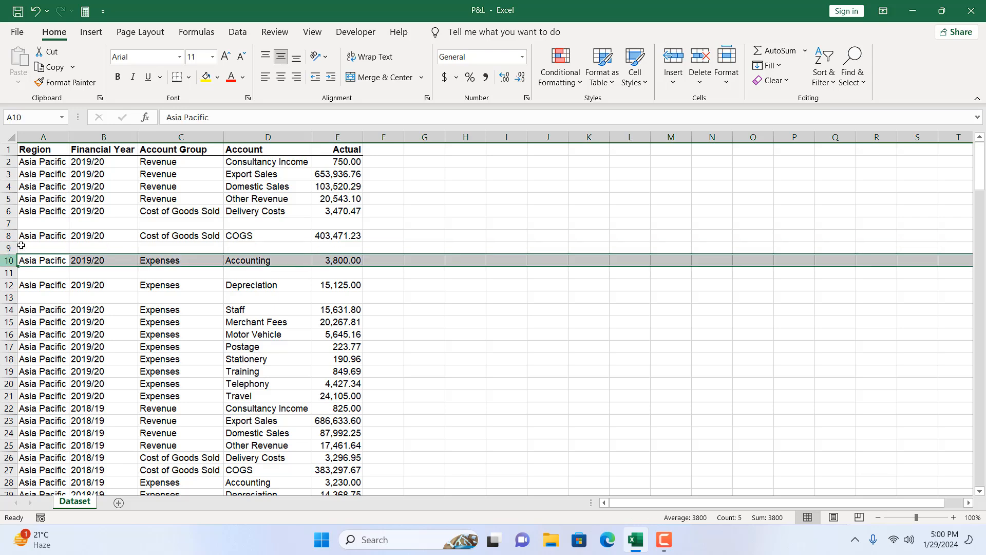
click(44, 223)
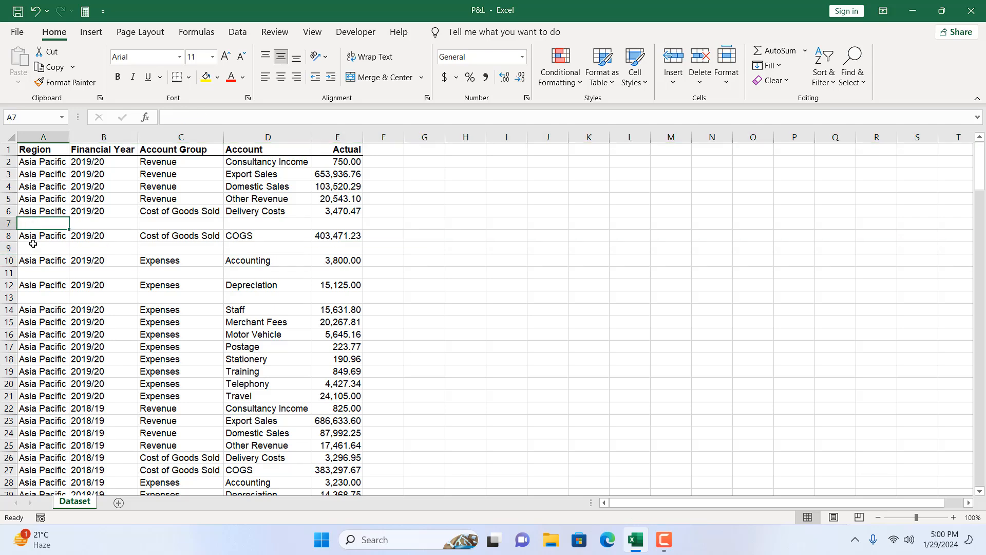
click(43, 272)
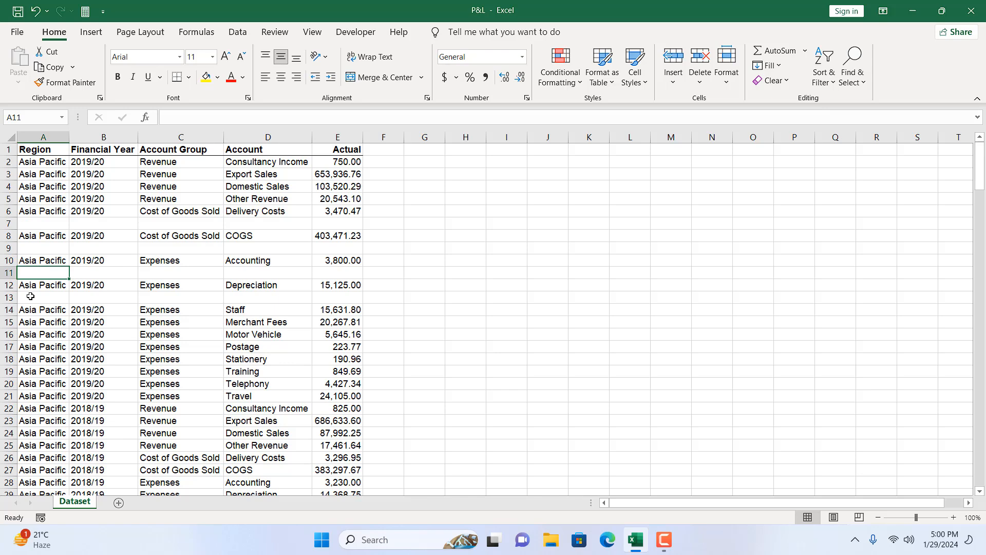
click(43, 295)
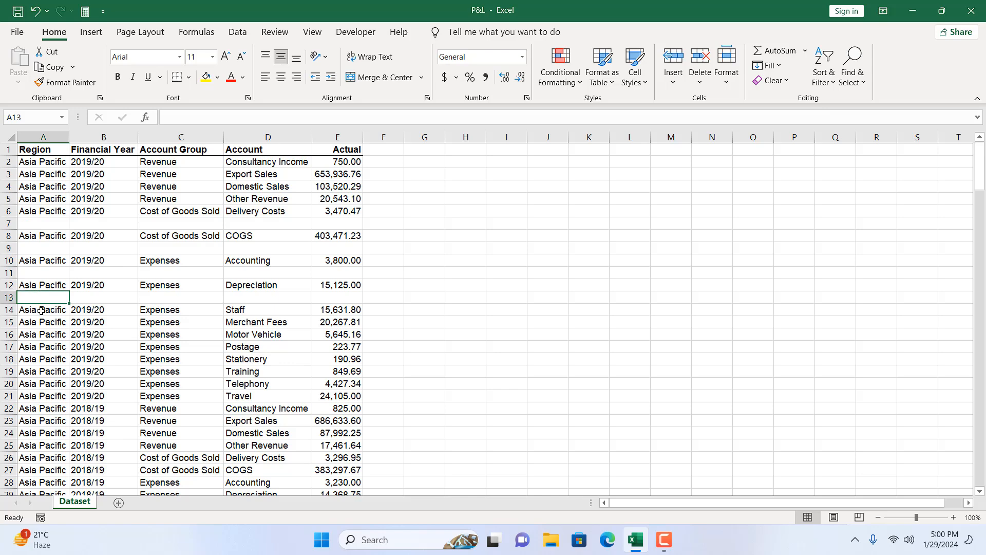
click(43, 309)
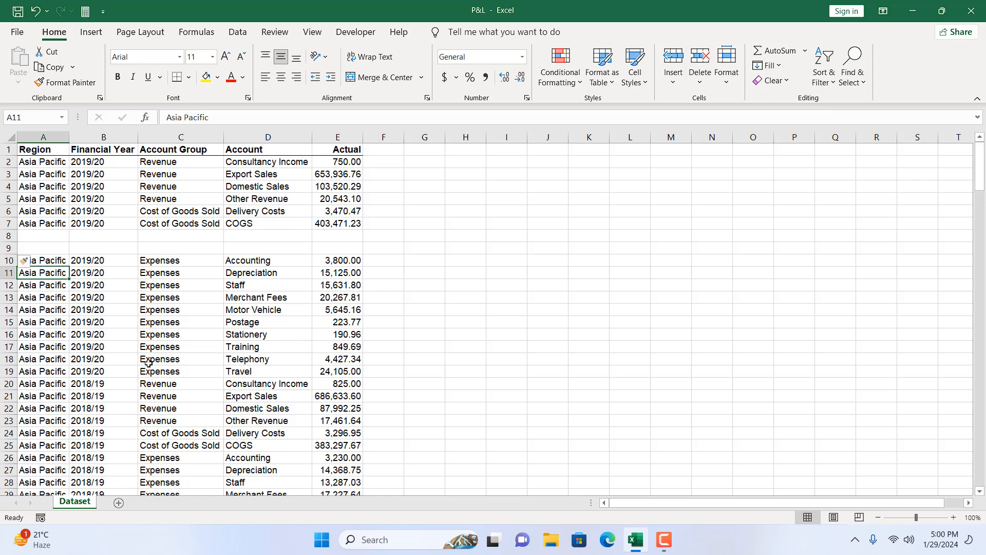
mouse_move(76, 303)
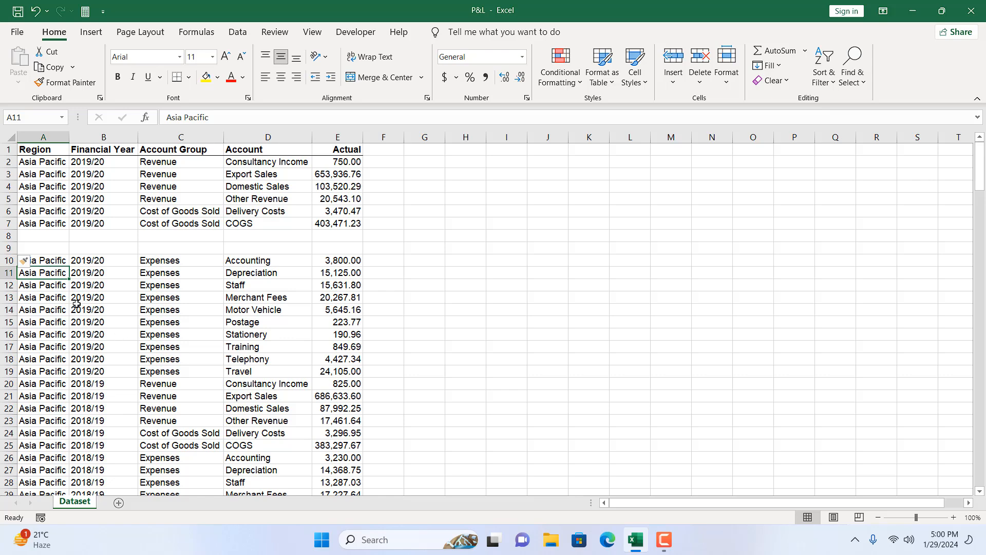